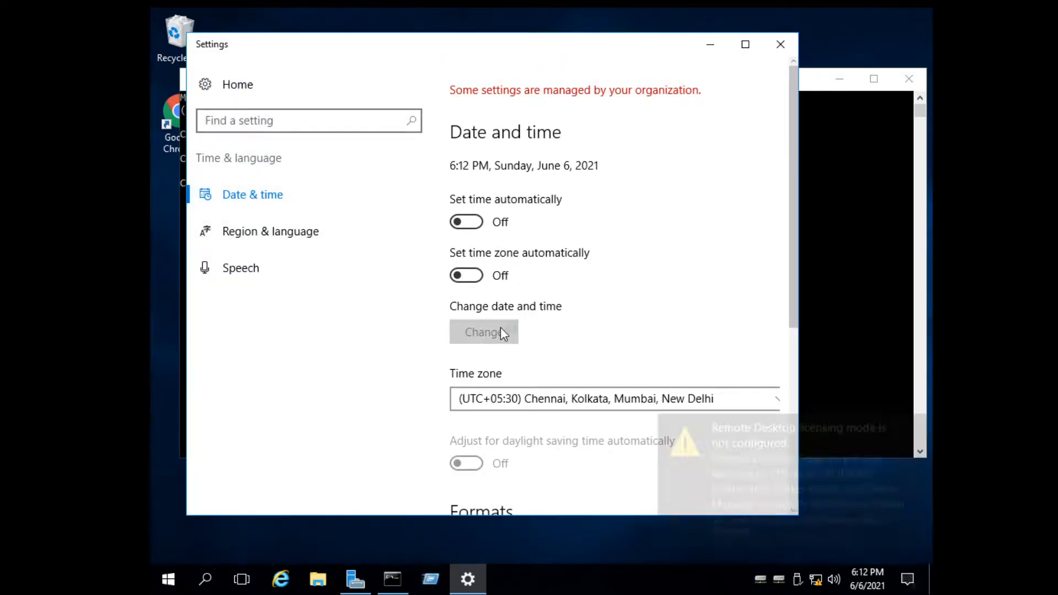
# Step: Change the system date's year from 2021 to 2030 in Date & time settings
pyautogui.click(483, 332)
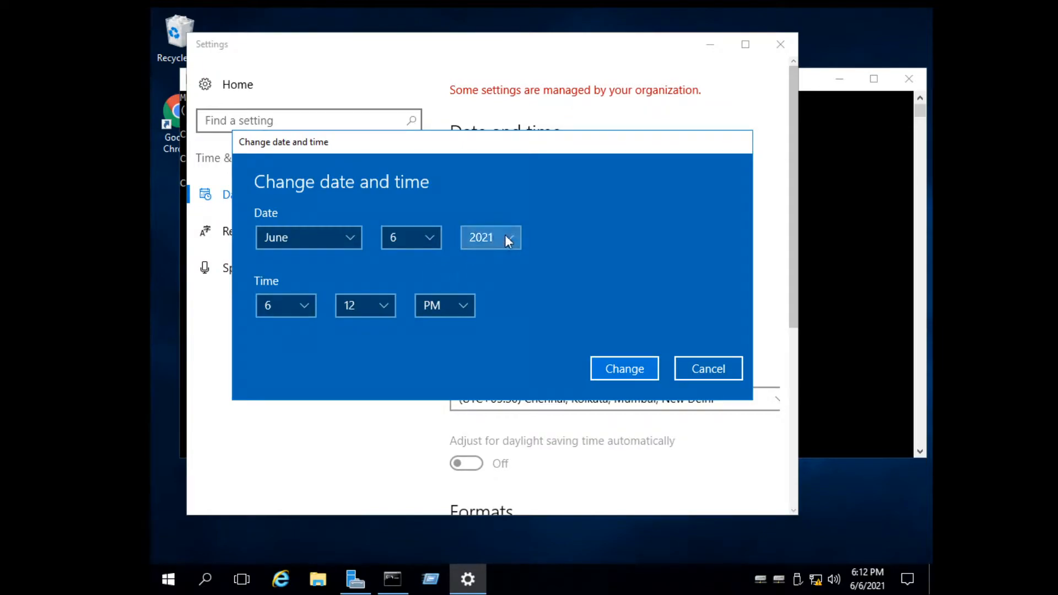
pyautogui.click(490, 237)
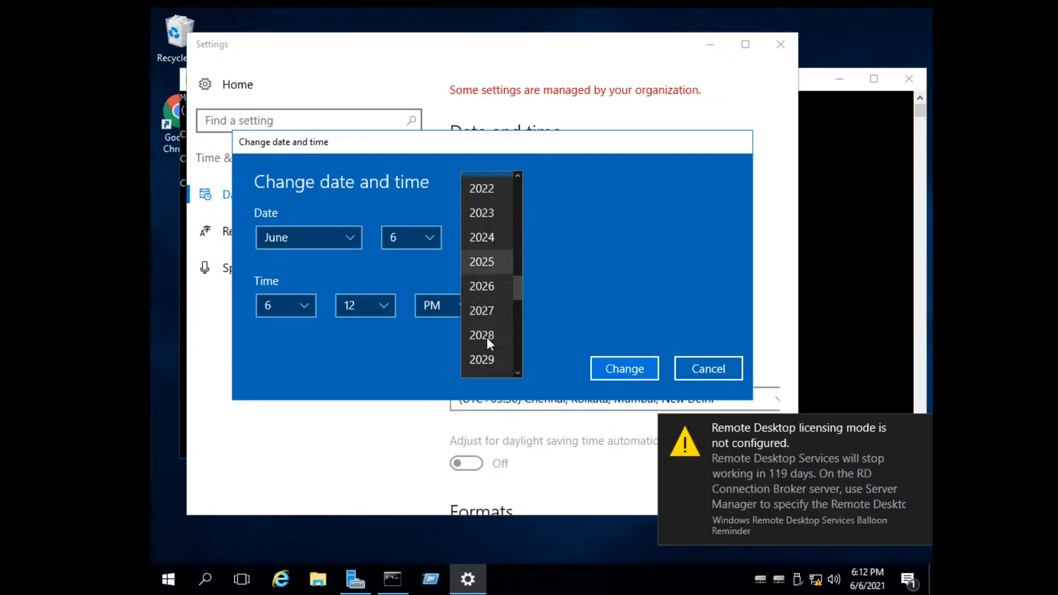
pyautogui.scroll(-3)
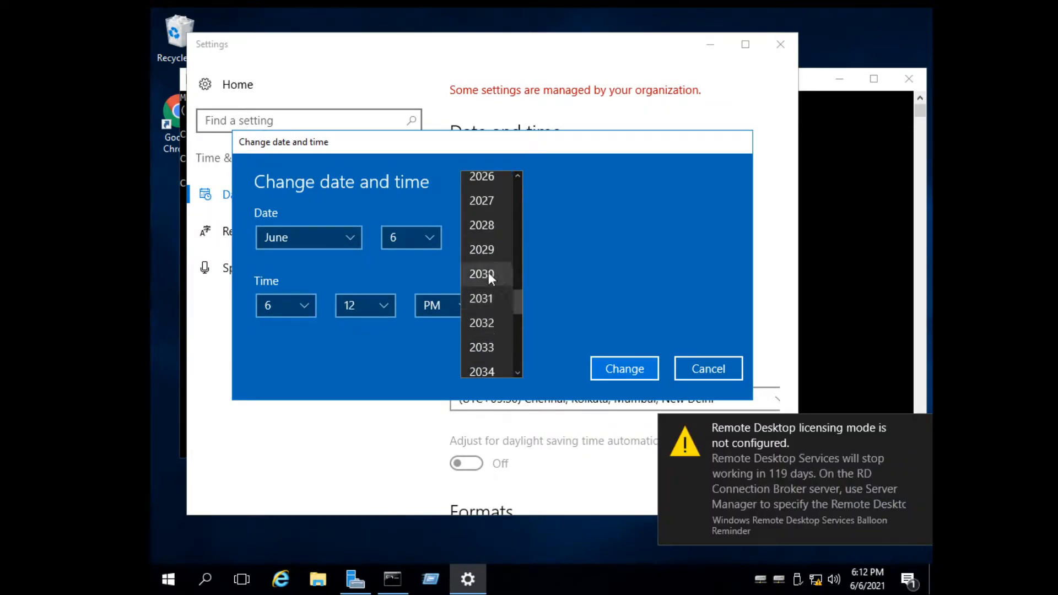
pyautogui.click(623, 369)
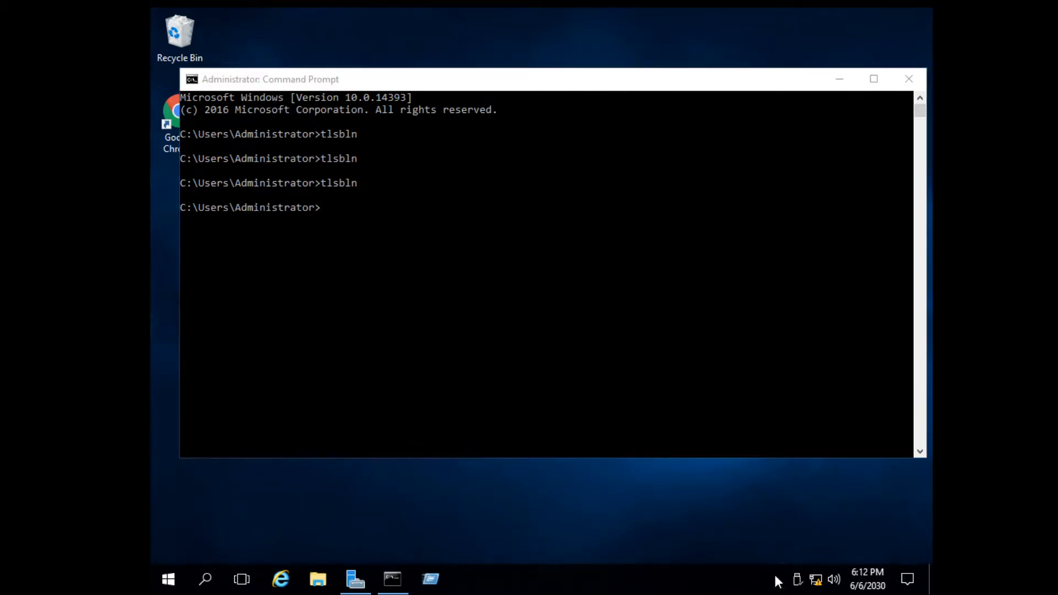
# Step: Run tlsbln to check the Remote Desktop licensing grace period status
pyautogui.write('tlsbln')
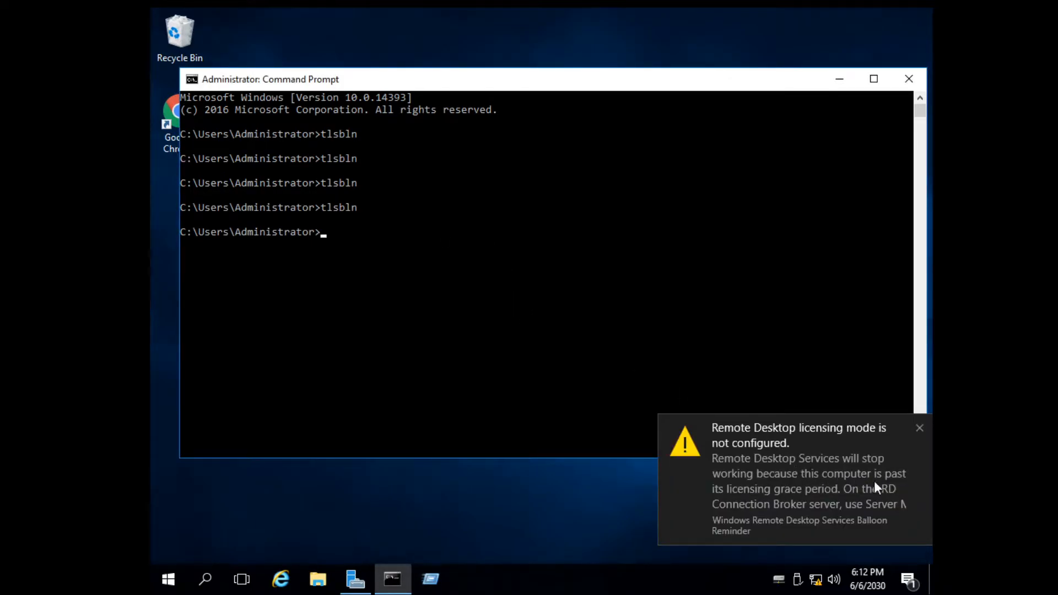
pyautogui.moveTo(665, 545)
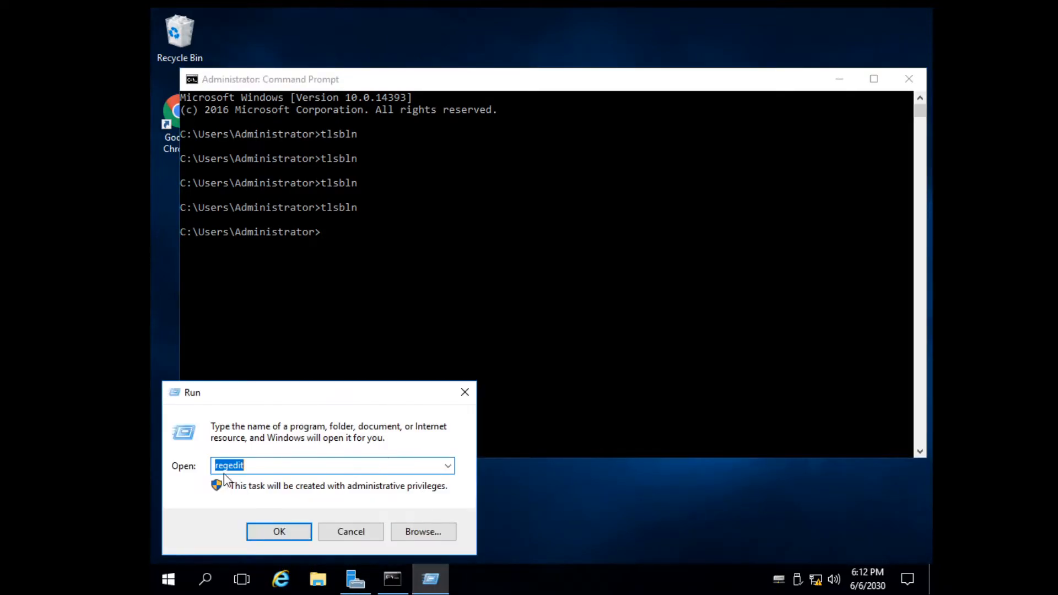
# Step: Launch regedit and expand HKEY_LOCAL_MACHINE\SYSTEM\CurrentControlSet\Control\Terminal Server\RCM
pyautogui.click(279, 531)
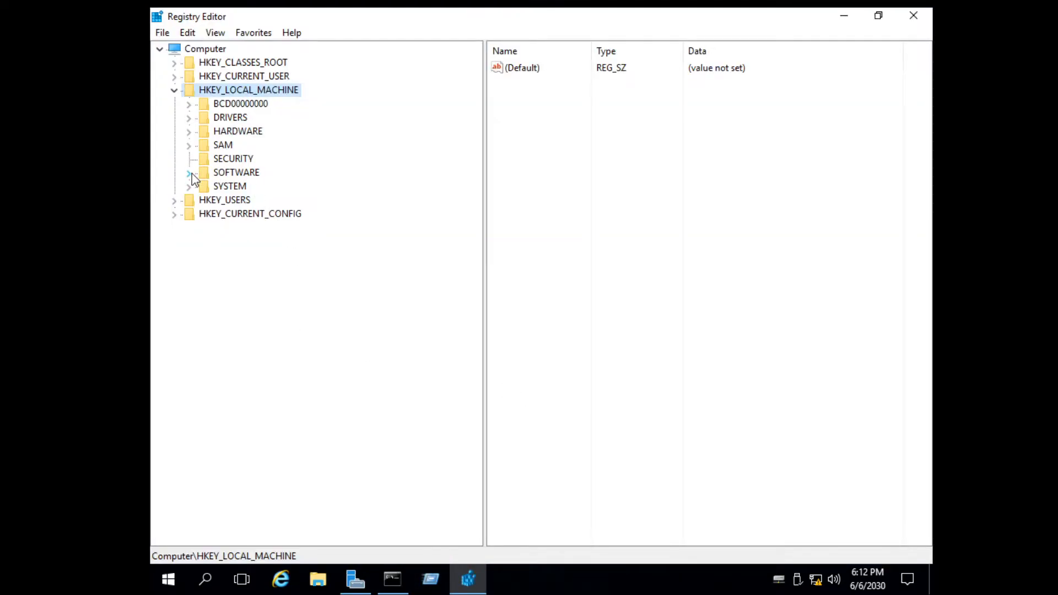
pyautogui.click(190, 172)
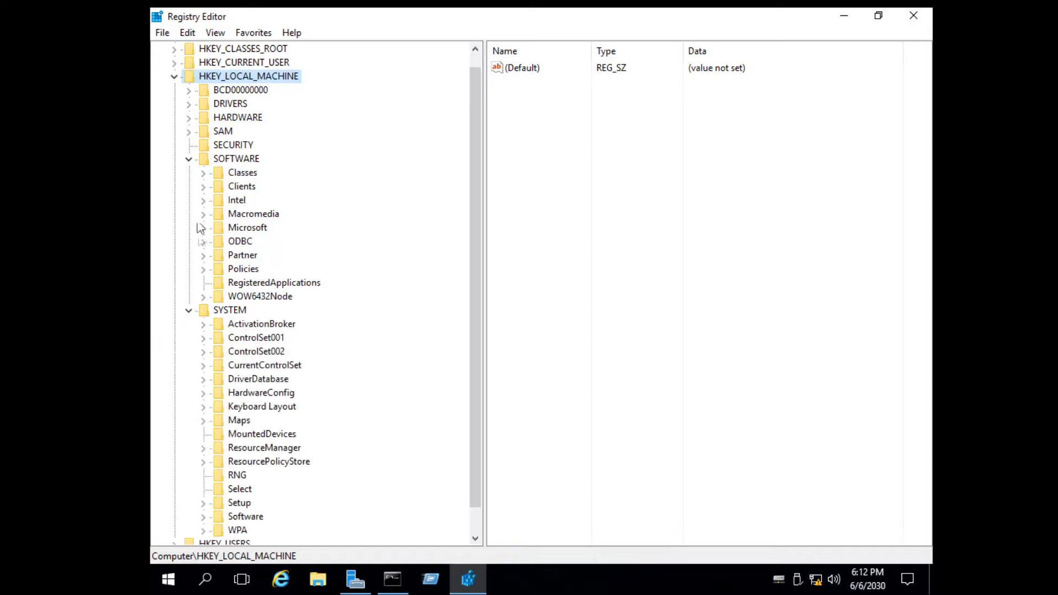
pyautogui.click(188, 159)
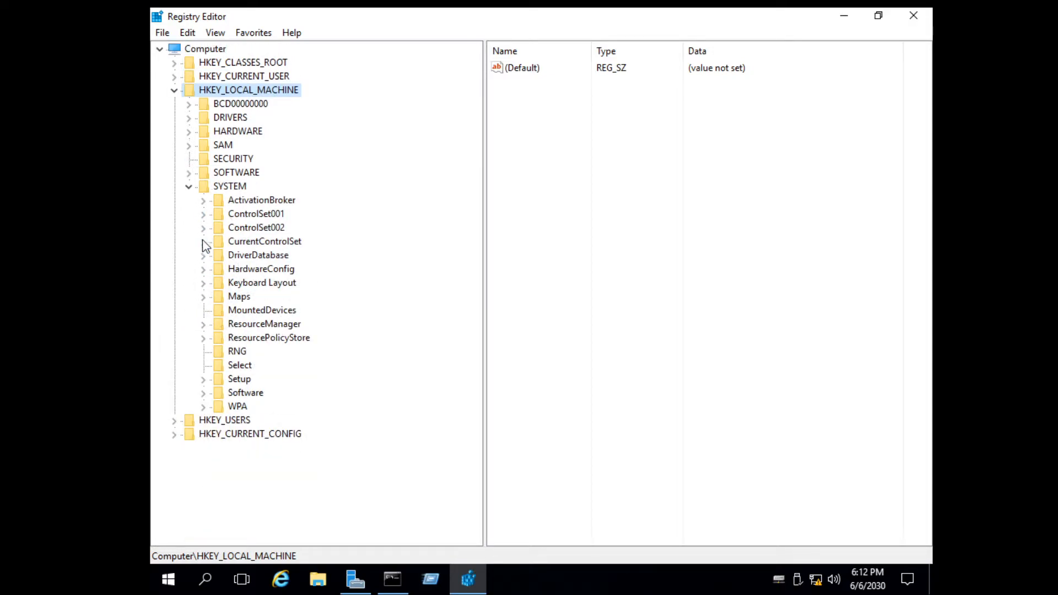
pyautogui.click(202, 241)
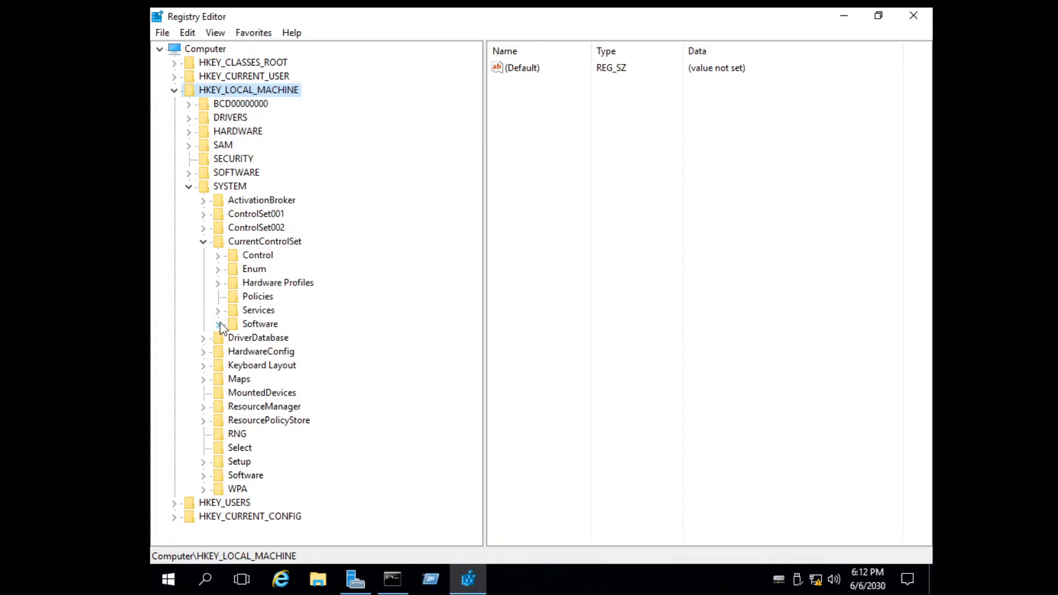
pyautogui.scroll(-3)
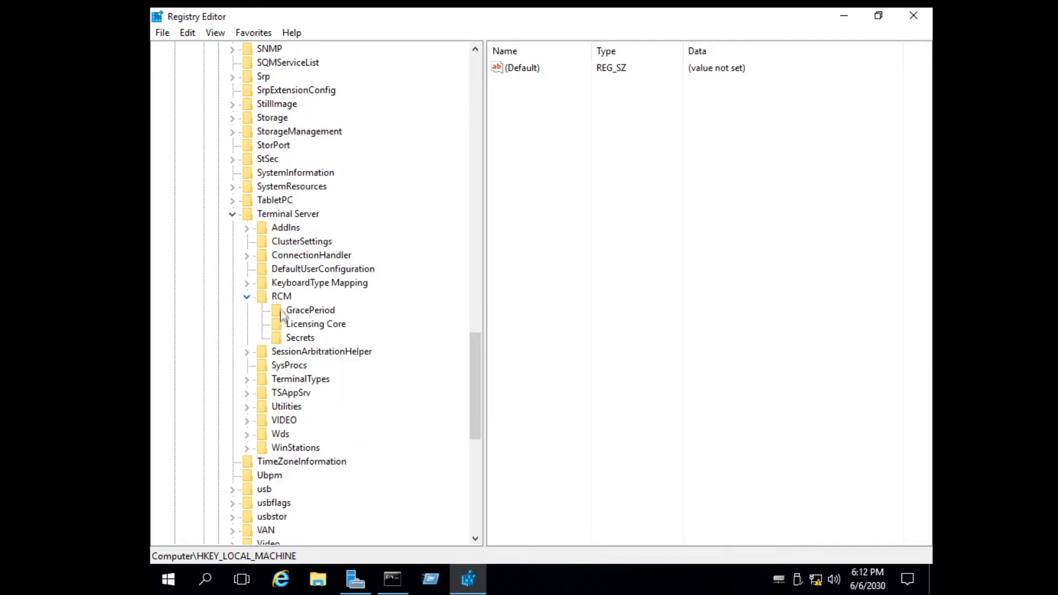
# Step: Select GracePeriod and try deleting its LSRTMTIMEBOMB value
pyautogui.click(310, 310)
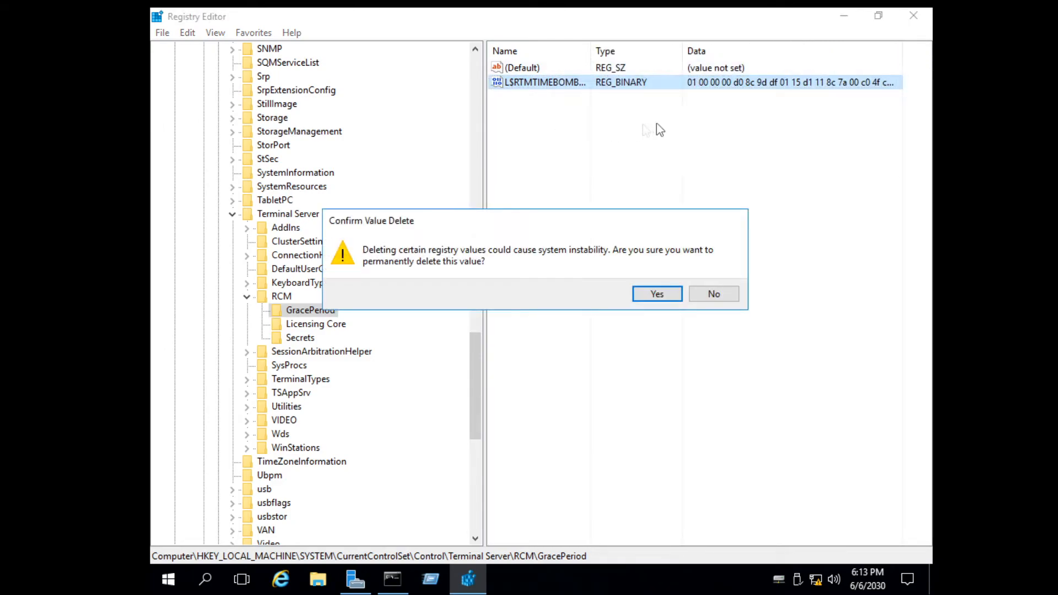
pyautogui.click(655, 294)
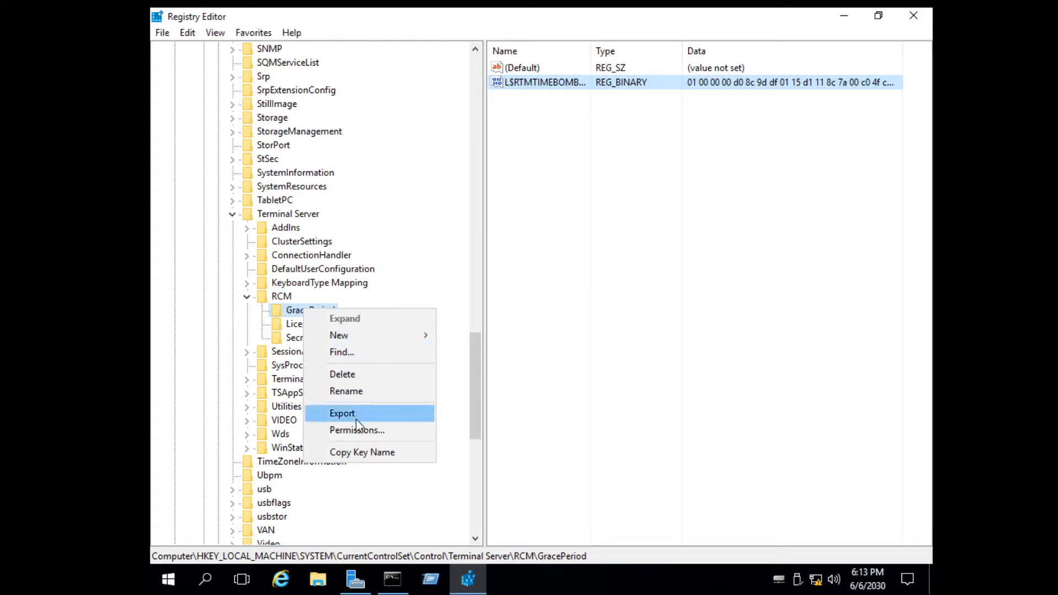
# Step: Change the GracePeriod key's owner to the Administrators account via Advanced security settings
pyautogui.click(357, 430)
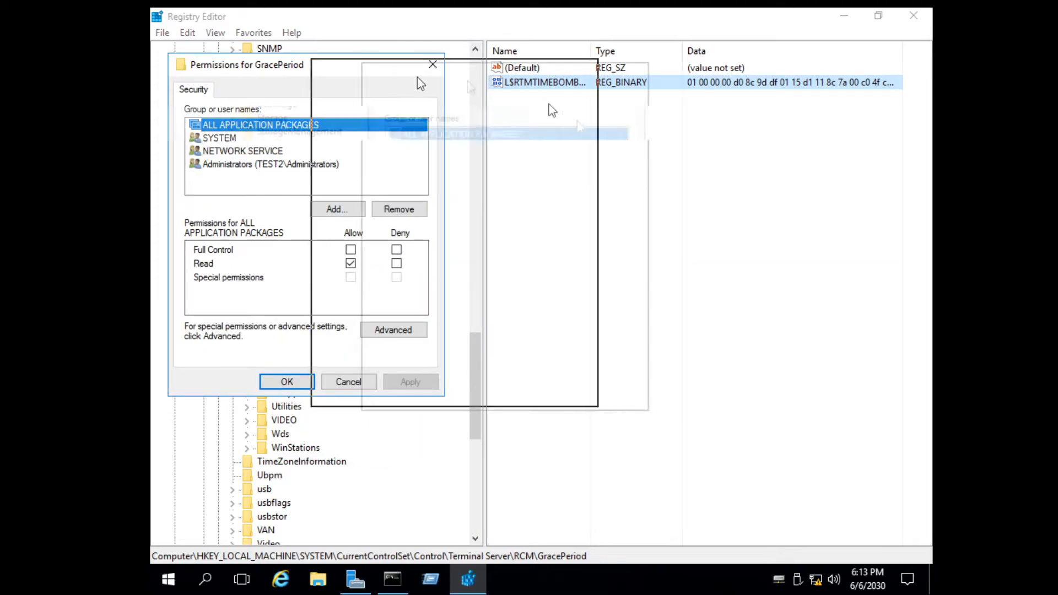
pyautogui.click(393, 330)
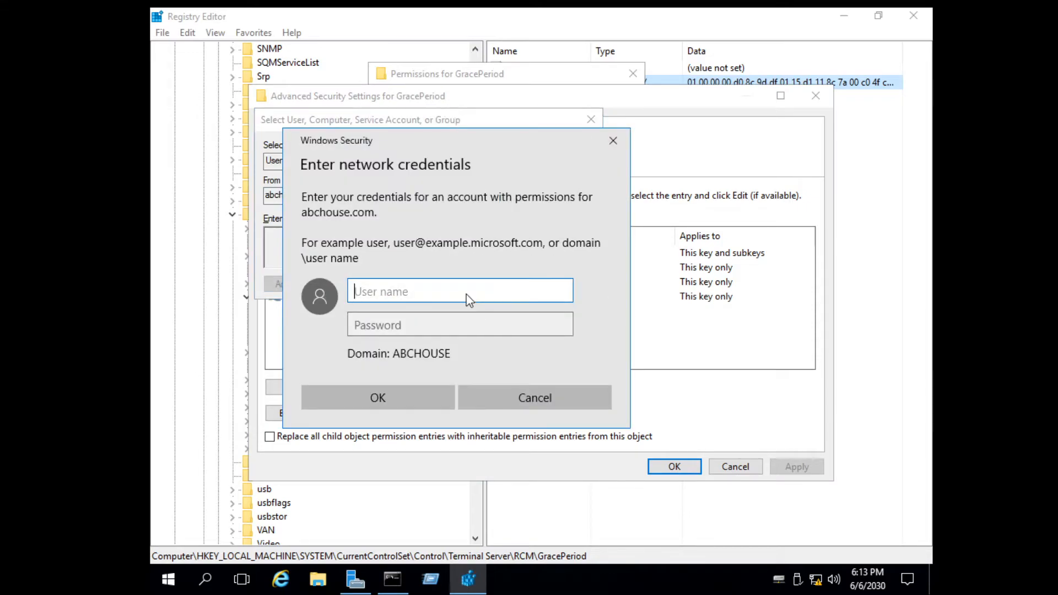
pyautogui.write('adminis')
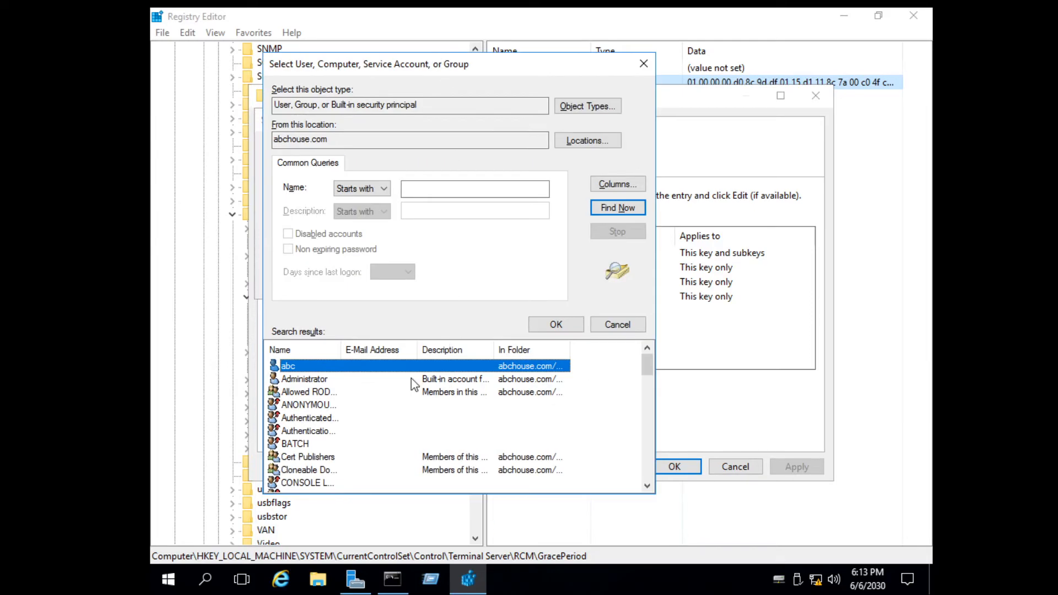
pyautogui.scroll(-3)
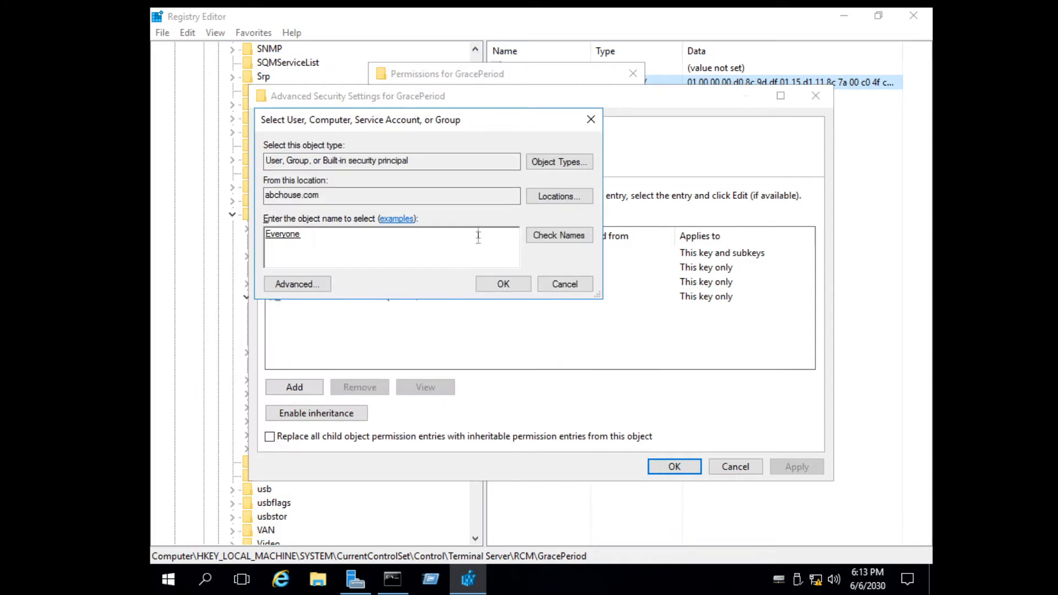
pyautogui.click(503, 283)
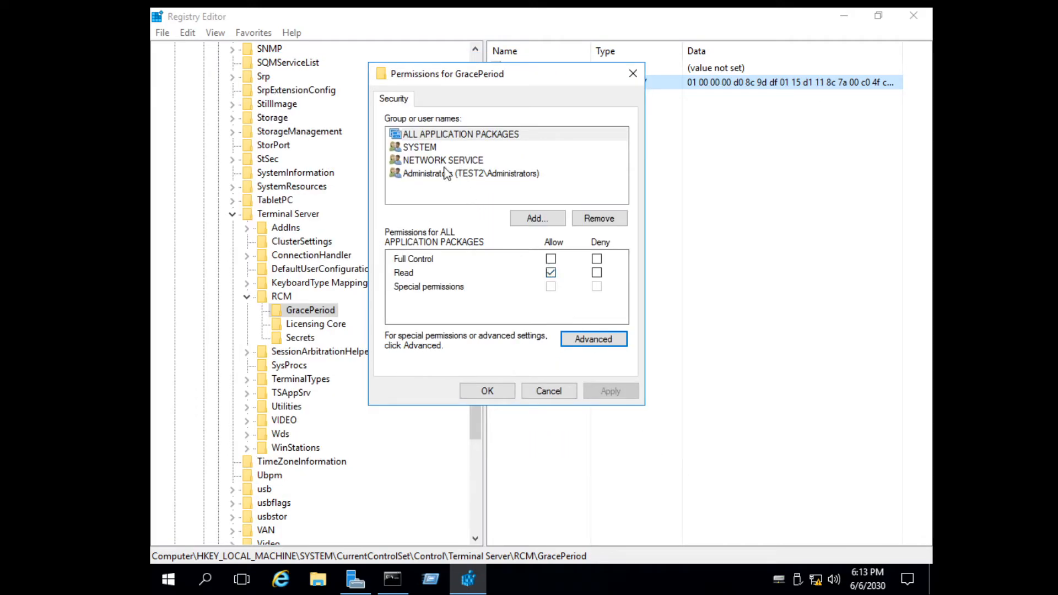
# Step: Grant Administrators Full Control on GracePeriod and delete the LSRTMTIMEBOMB value
pyautogui.click(470, 174)
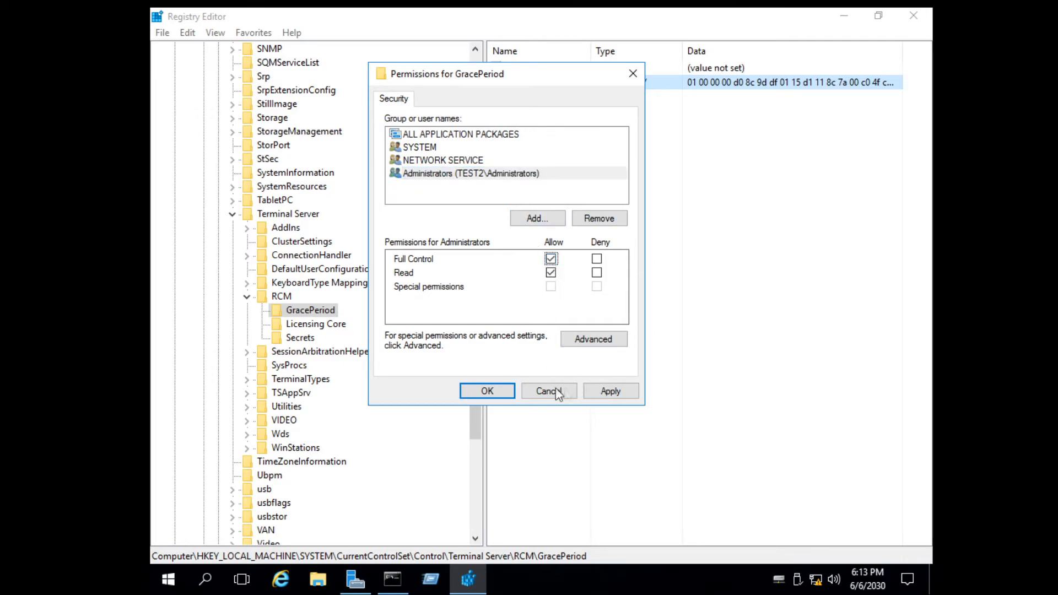
pyautogui.click(487, 391)
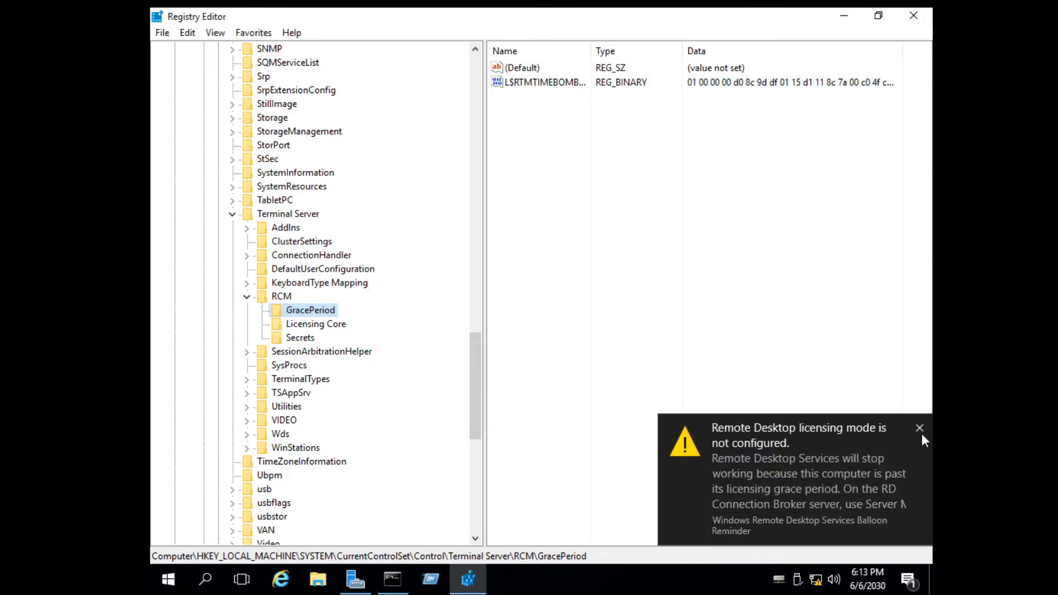
pyautogui.rightClick(539, 82)
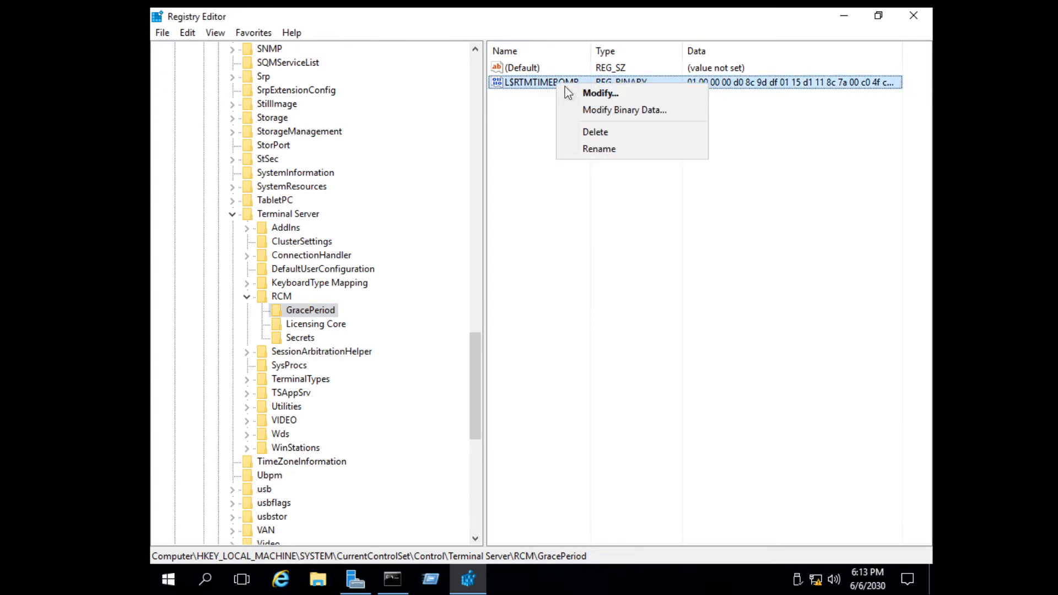
pyautogui.click(595, 131)
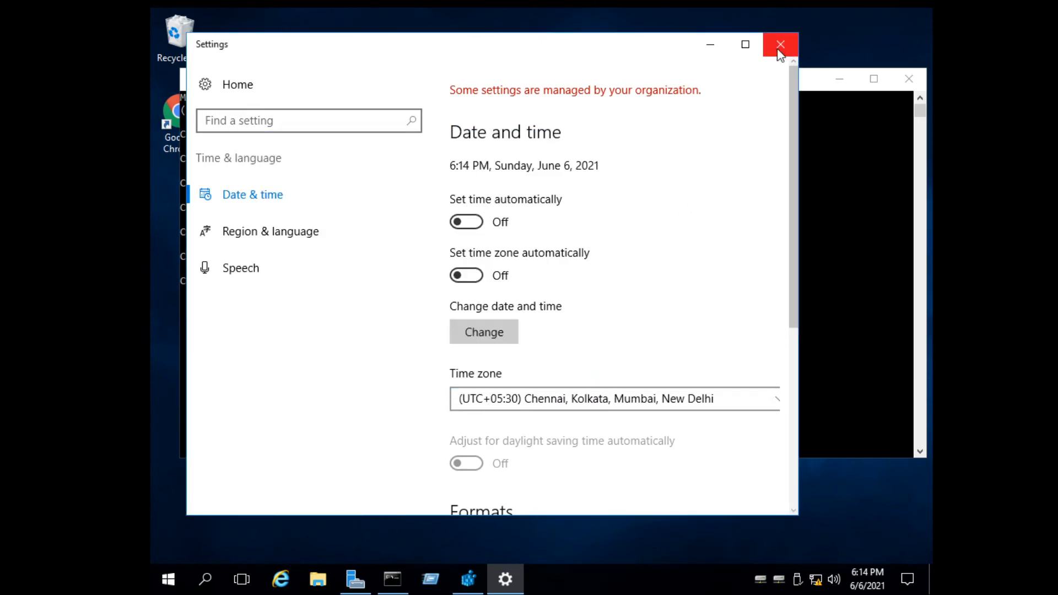
# Step: Close the Settings window after the date is back at June 6, 2021
pyautogui.click(780, 44)
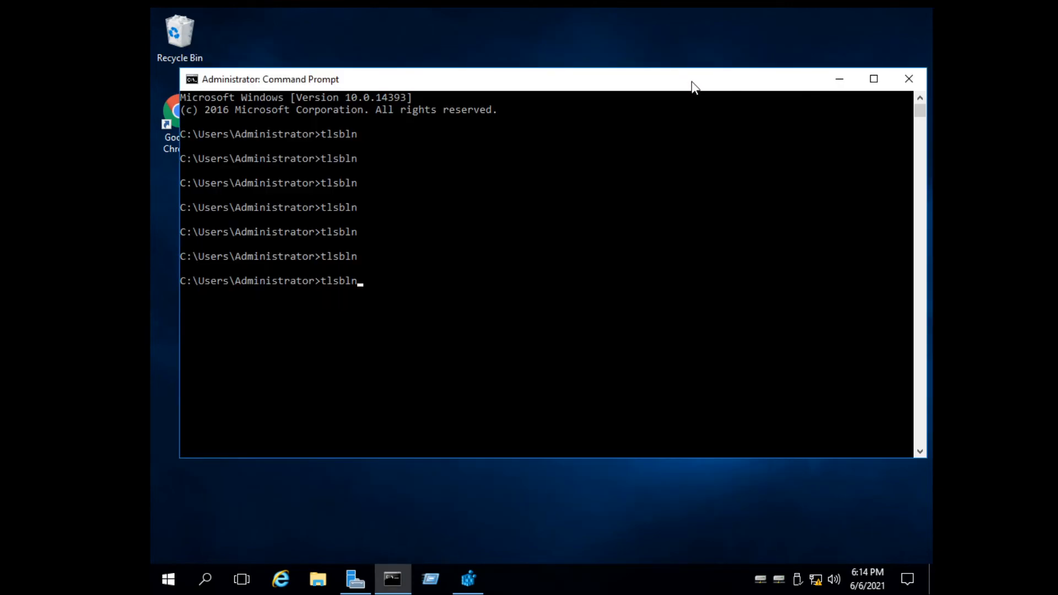